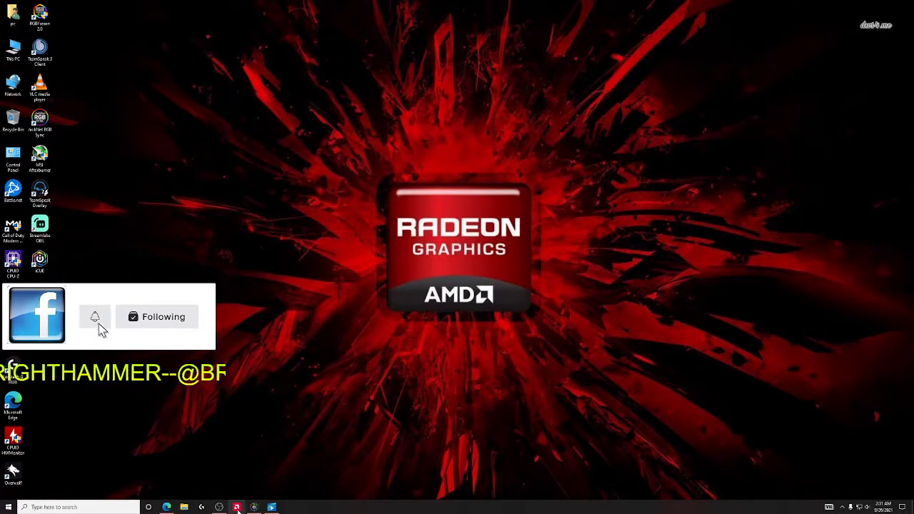
# Launch Radeon Software from the desktop and show the Home overview of recent games
pyautogui.click(240, 508)
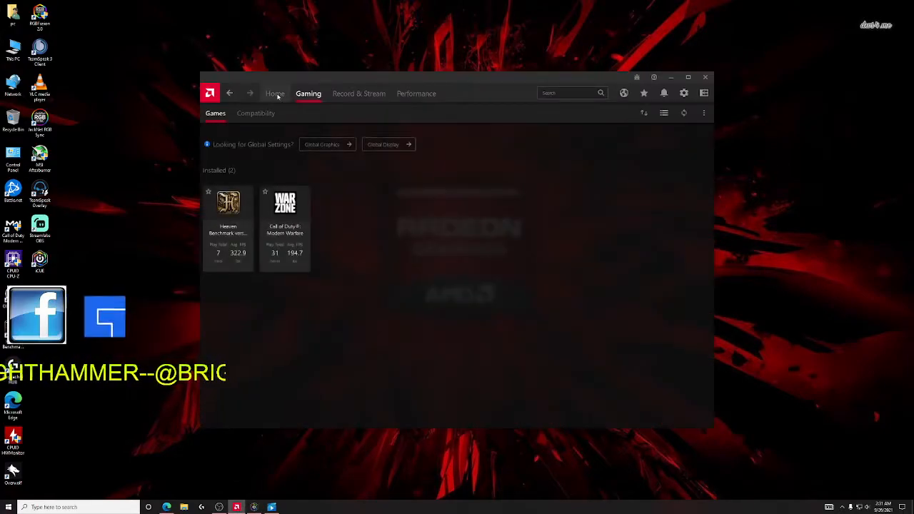
pyautogui.click(274, 95)
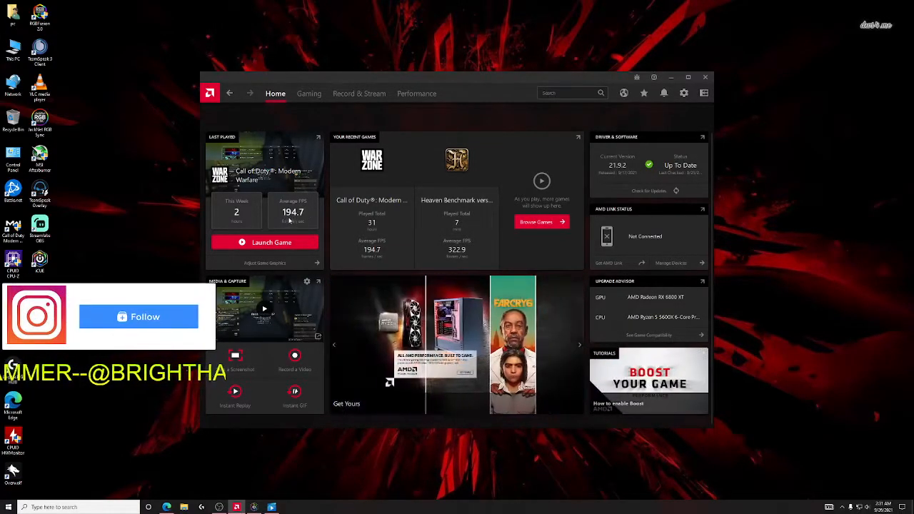
pyautogui.click(138, 317)
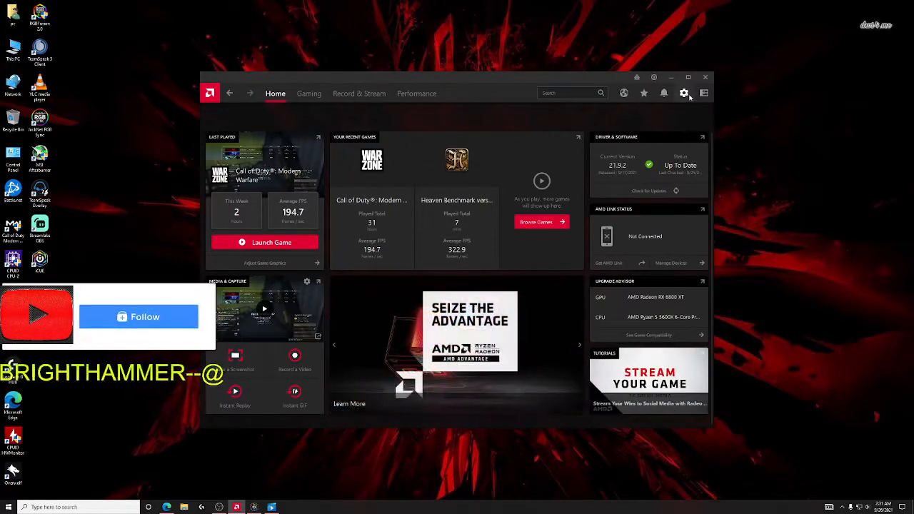
# Go to Settings and show the Global Graphics page with the Custom profile
pyautogui.click(683, 93)
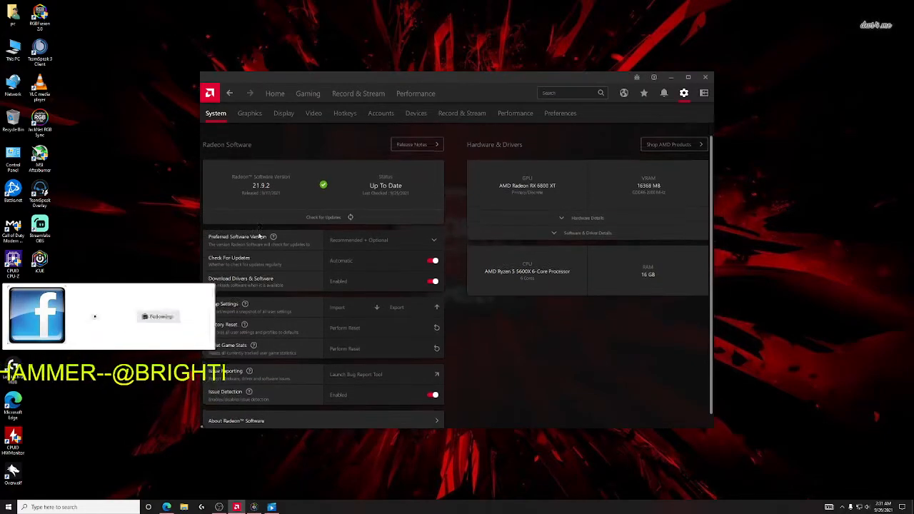
pyautogui.click(249, 113)
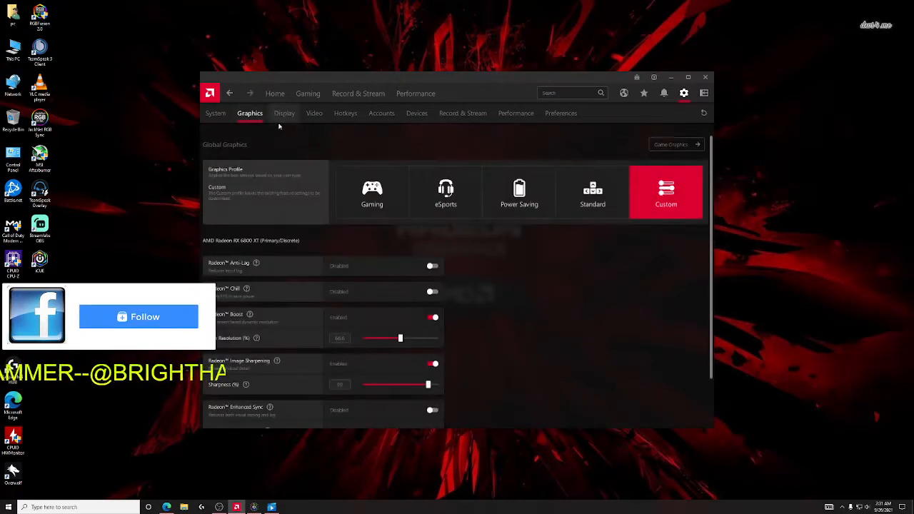
# Review Radeon Boost's minimum resolution and the Image Sharpening strength values
pyautogui.click(138, 317)
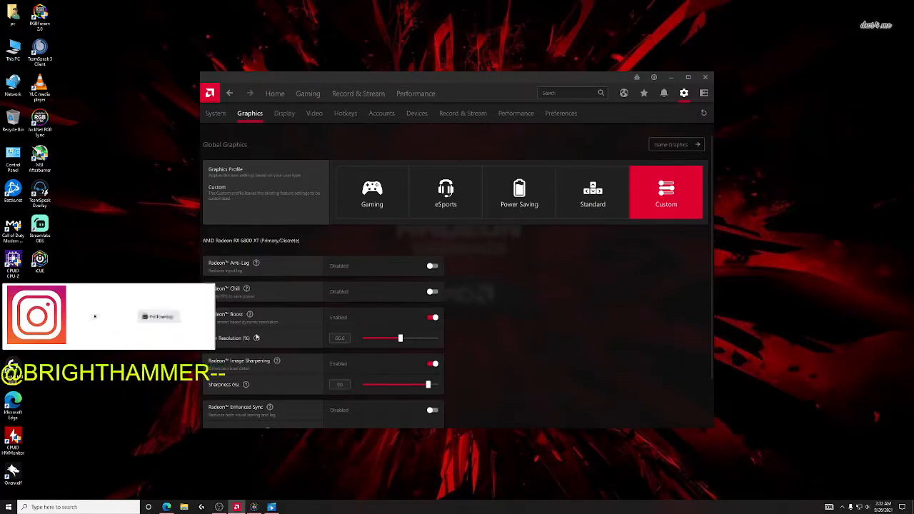
pyautogui.scroll(-3)
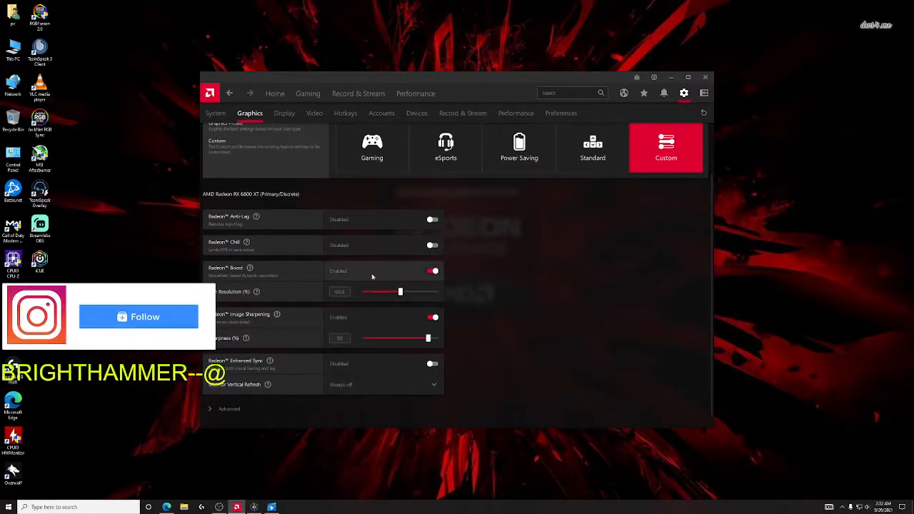
pyautogui.click(137, 318)
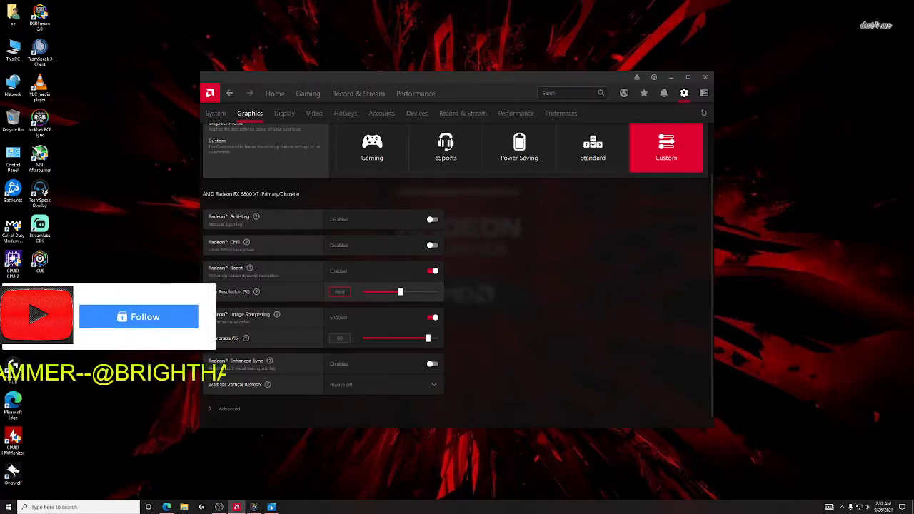
pyautogui.click(137, 318)
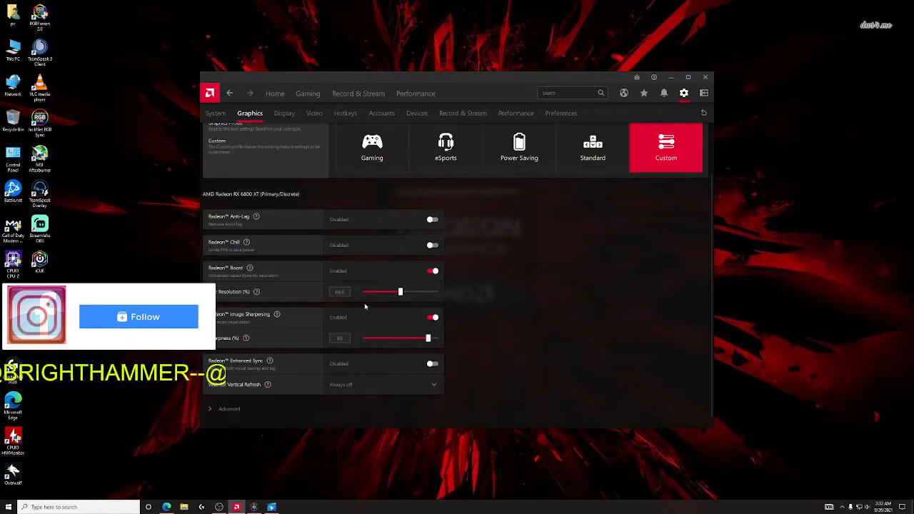
pyautogui.click(137, 317)
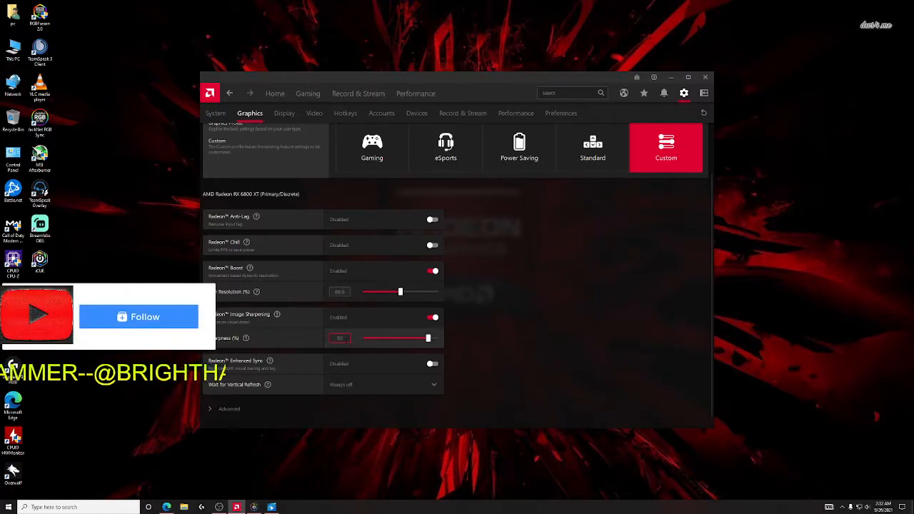
pyautogui.click(137, 317)
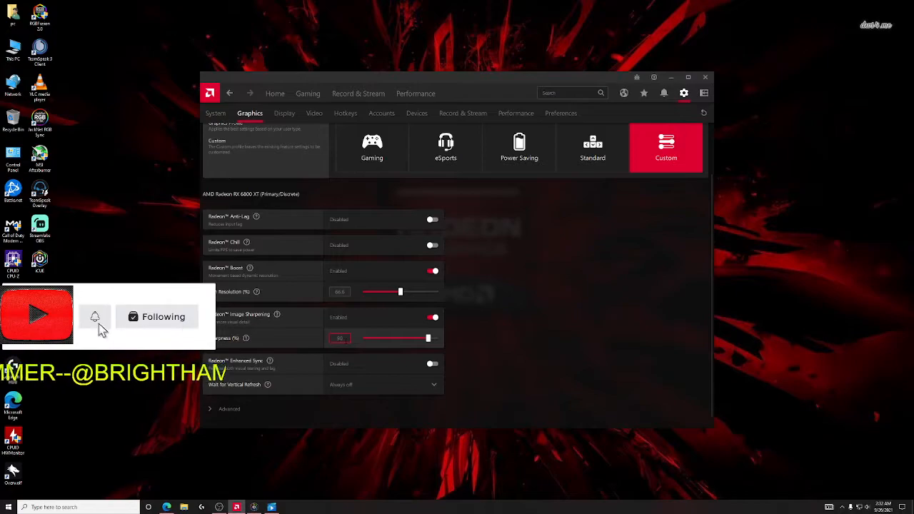
# Expand the Advanced graphics options such as anti-aliasing
pyautogui.scroll(-3)
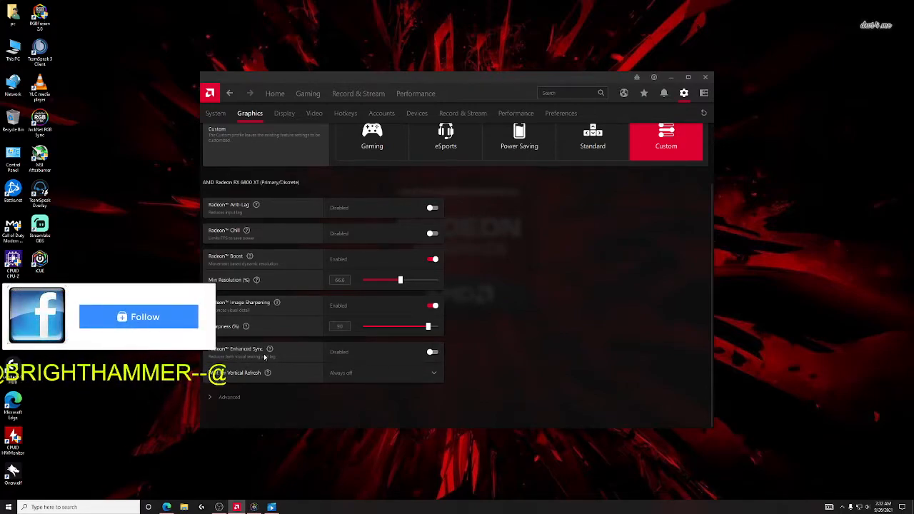
pyautogui.click(139, 317)
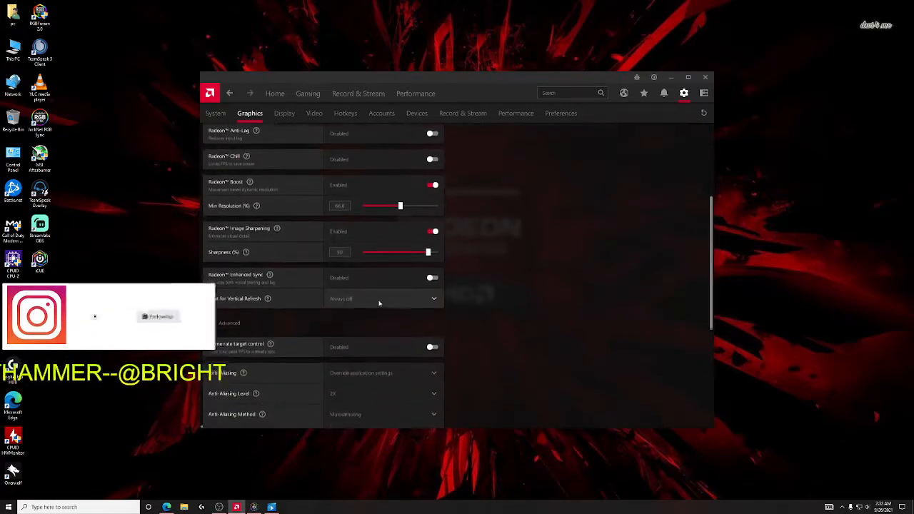
# Set anti-aliasing mode to use the application's own settings
pyautogui.scroll(-3)
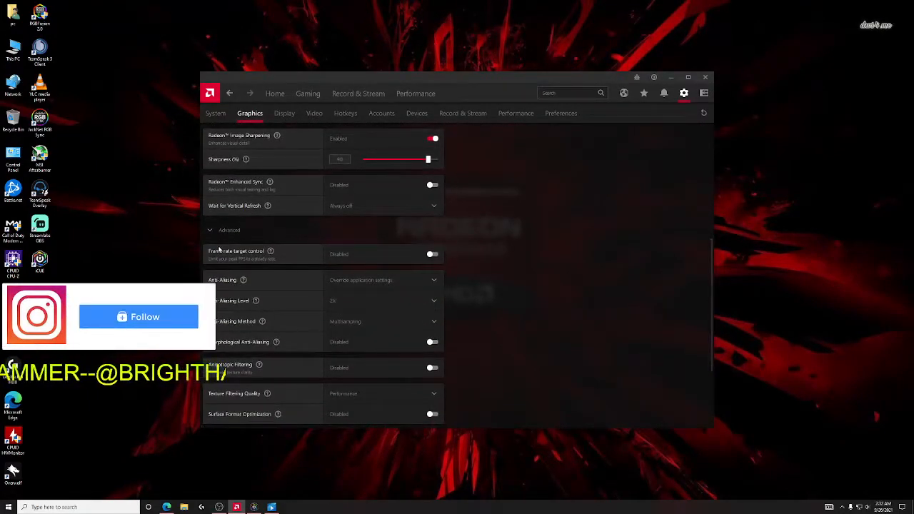
pyautogui.click(137, 317)
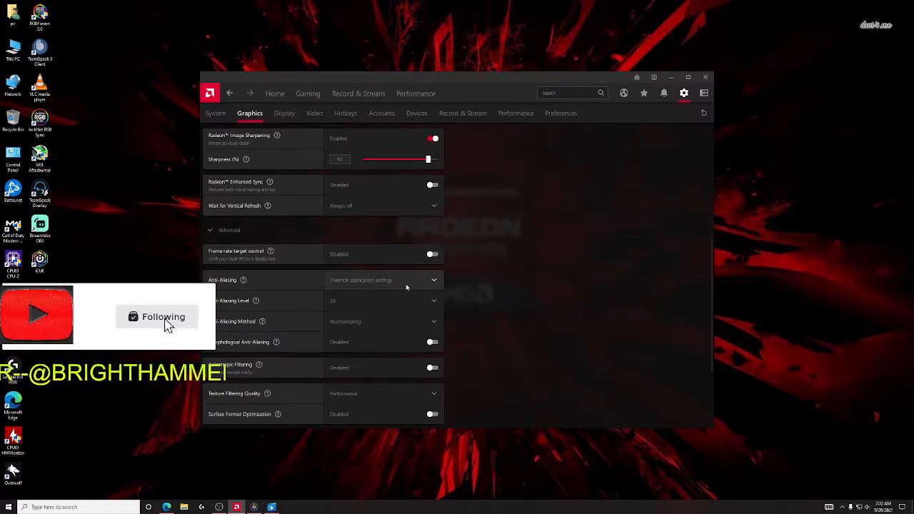
pyautogui.click(383, 280)
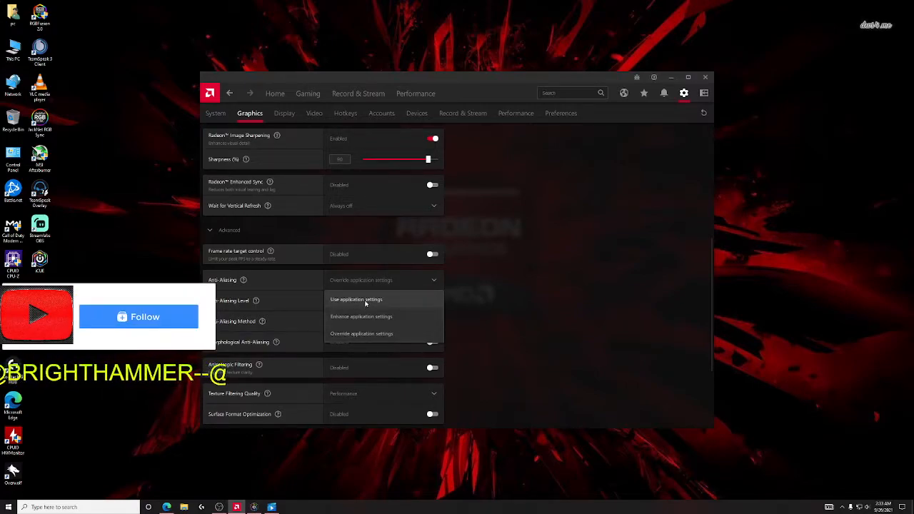
pyautogui.click(137, 317)
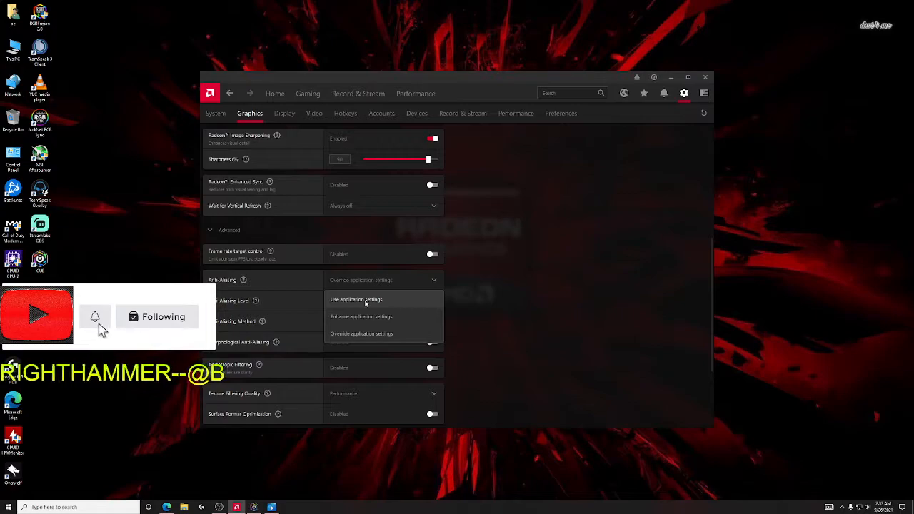
pyautogui.click(355, 300)
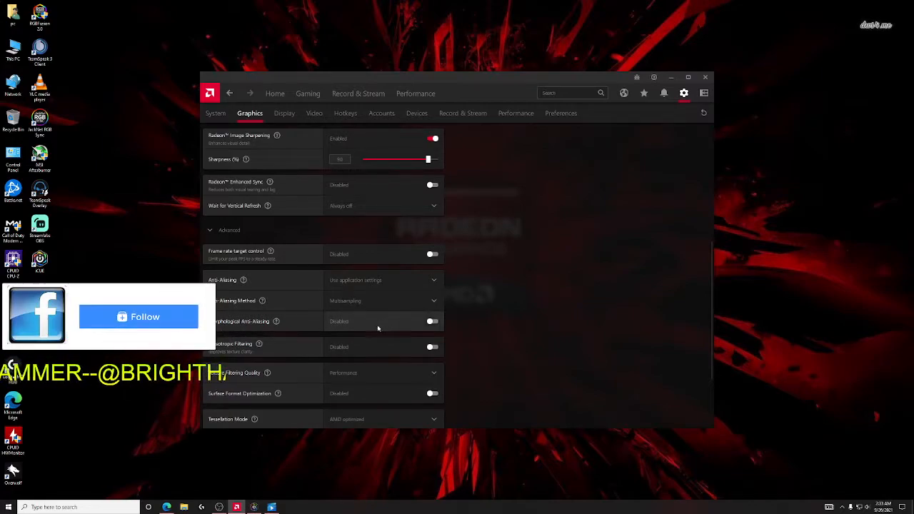
pyautogui.click(137, 317)
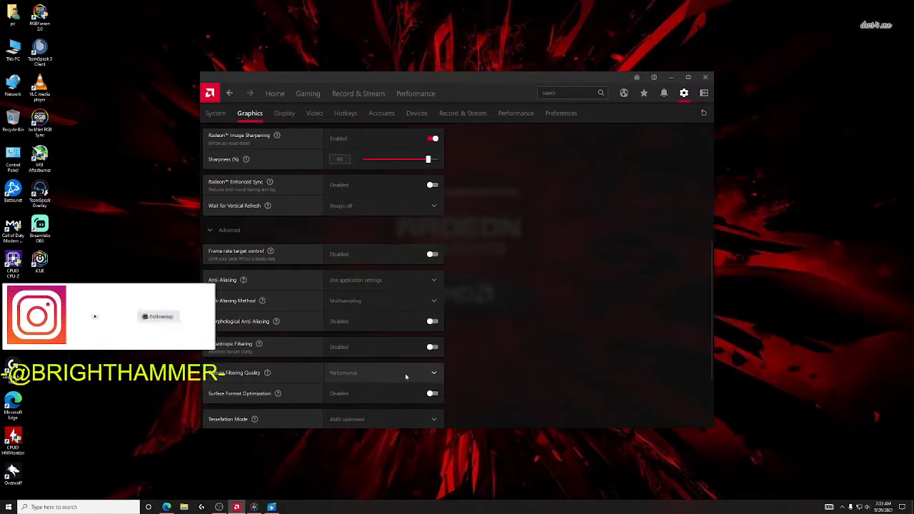
# Set texture filtering to Performance and keep tessellation mode on AMD optimized
pyautogui.click(383, 373)
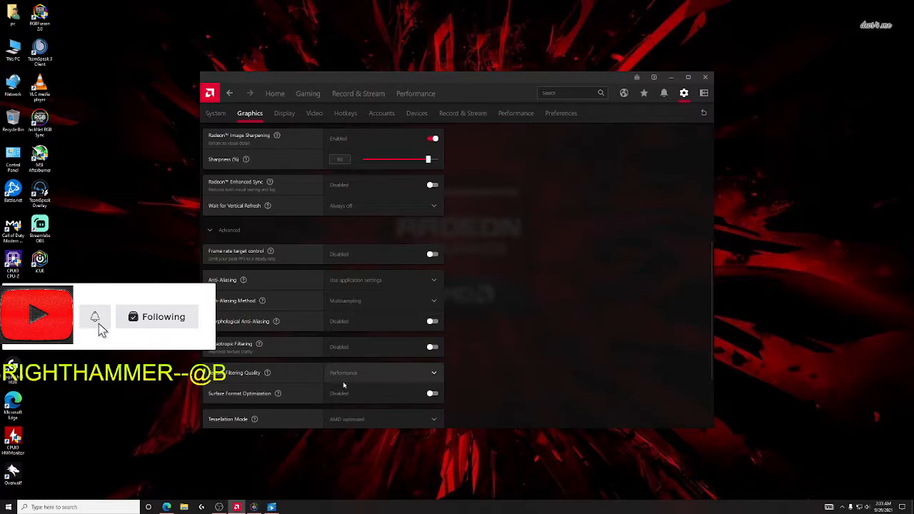
pyautogui.scroll(-3)
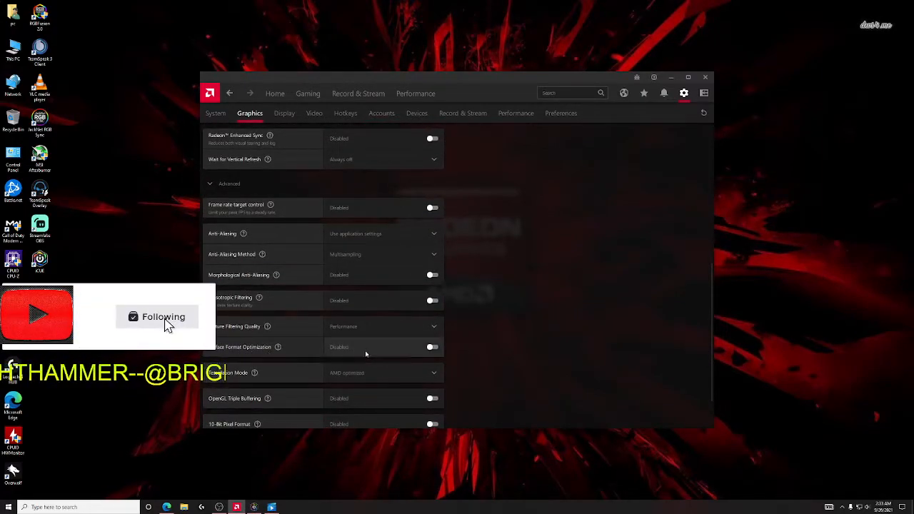
pyautogui.scroll(-3)
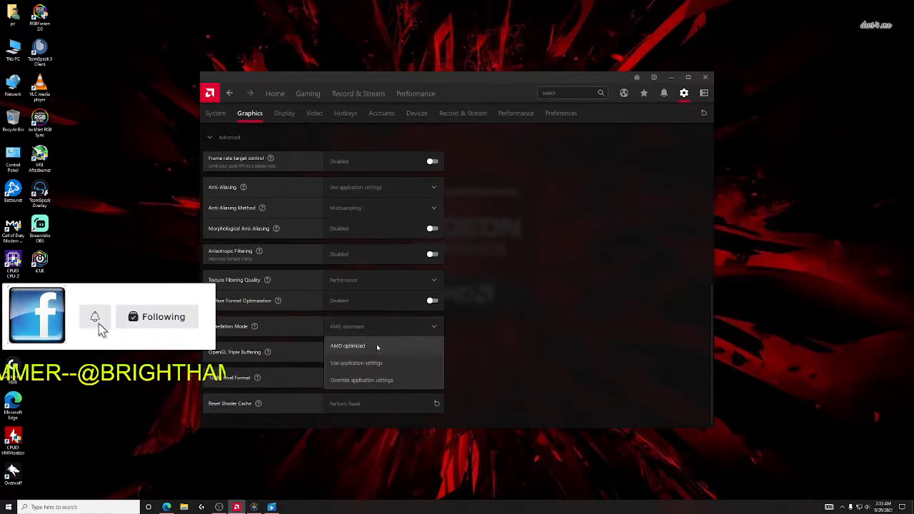
pyautogui.click(346, 346)
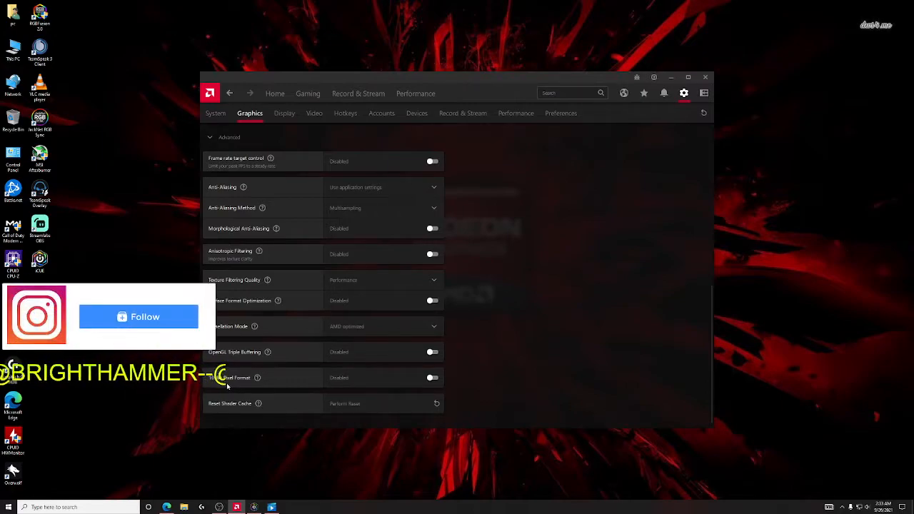
pyautogui.click(137, 317)
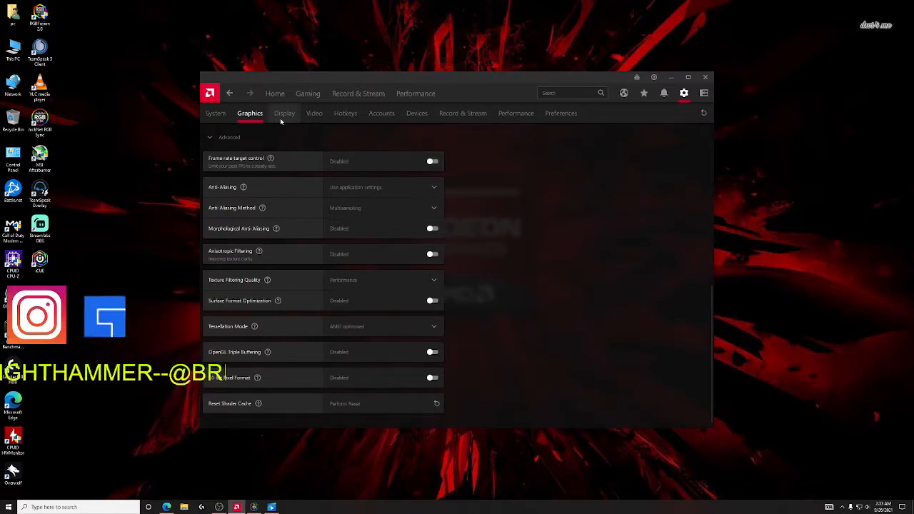
# Show Display 1 settings with FreeSync Premium and Virtual Super Resolution disabled
pyautogui.click(283, 113)
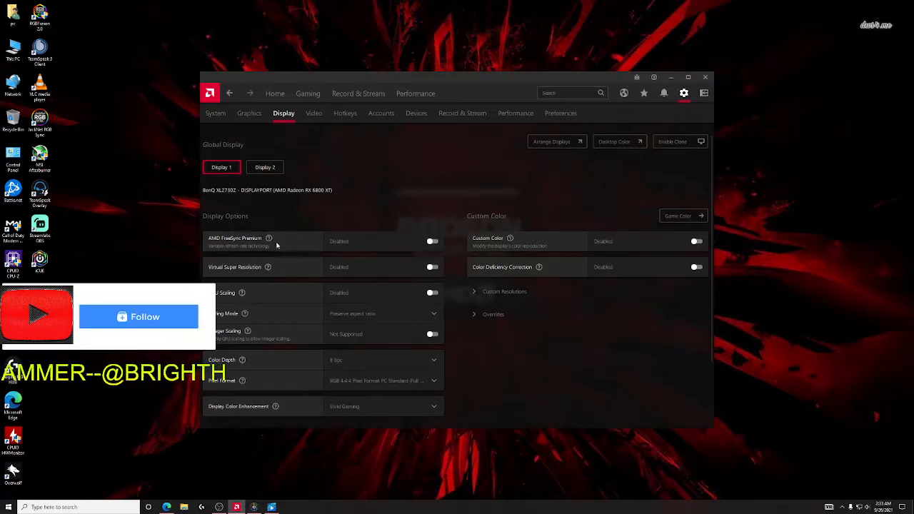
pyautogui.click(139, 317)
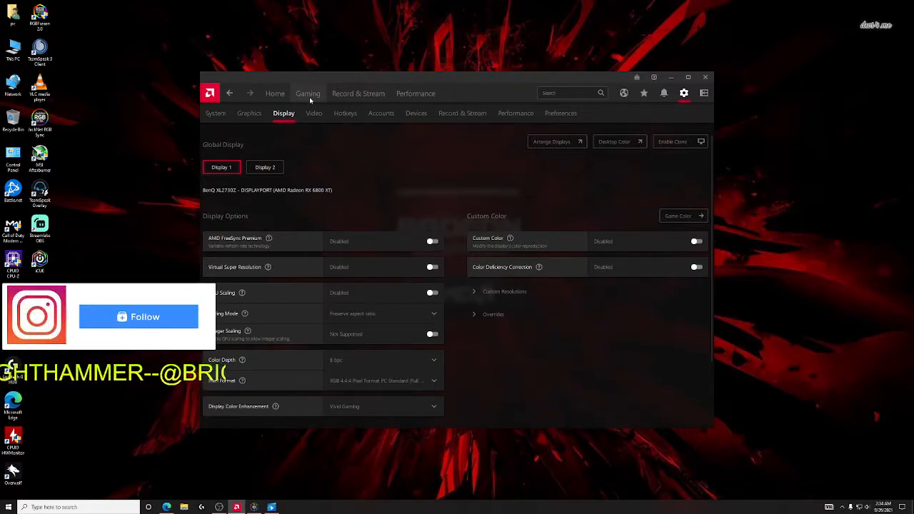
# From Gaming, enter the Call of Duty: Modern Warfare profile and check Boost and Image Sharpening
pyautogui.click(309, 94)
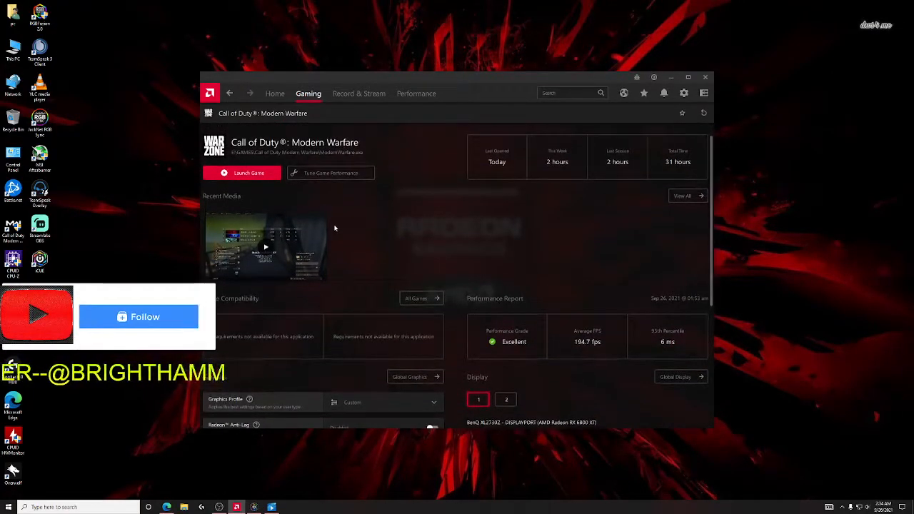
pyautogui.click(137, 317)
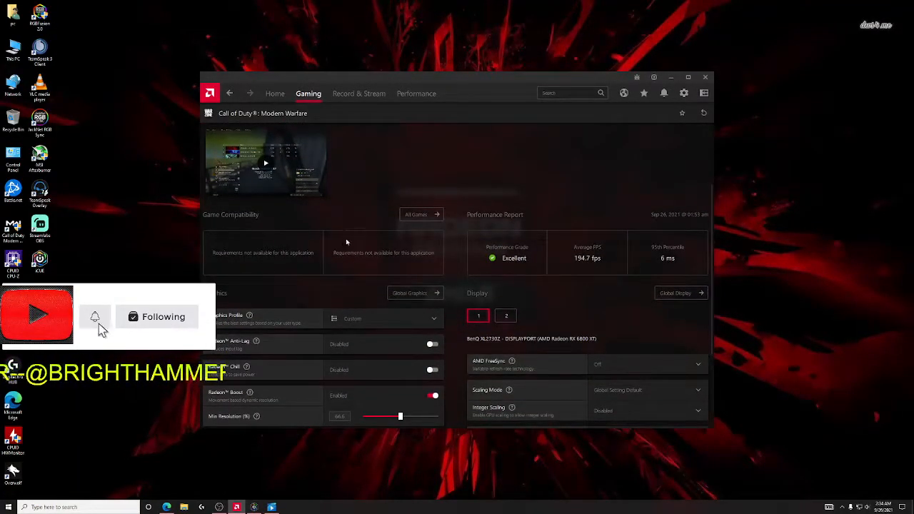
pyautogui.scroll(-3)
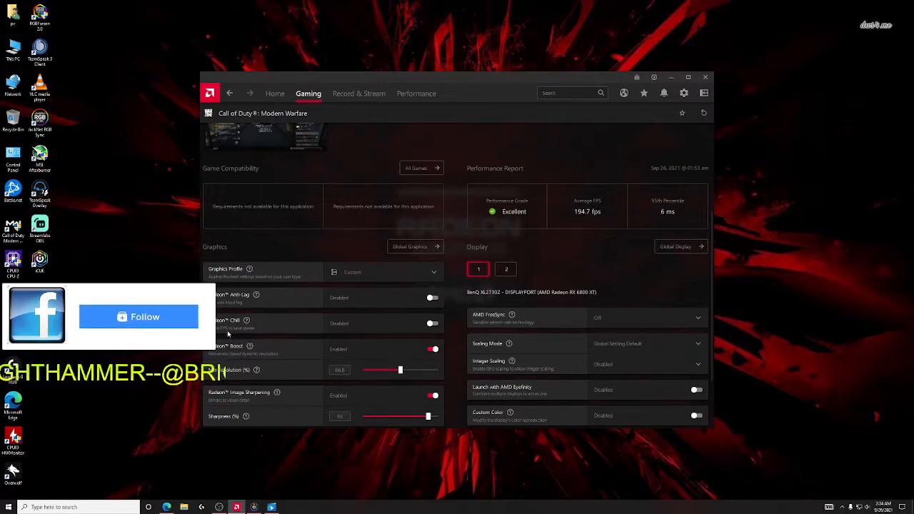
pyautogui.click(139, 317)
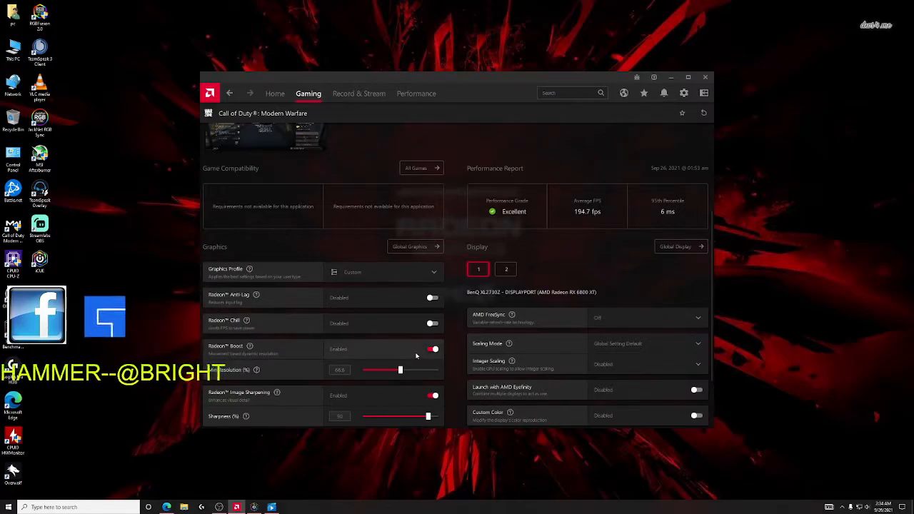
# Review the profile's advanced and display options with Anti-Lag and Chill disabled
pyautogui.scroll(-3)
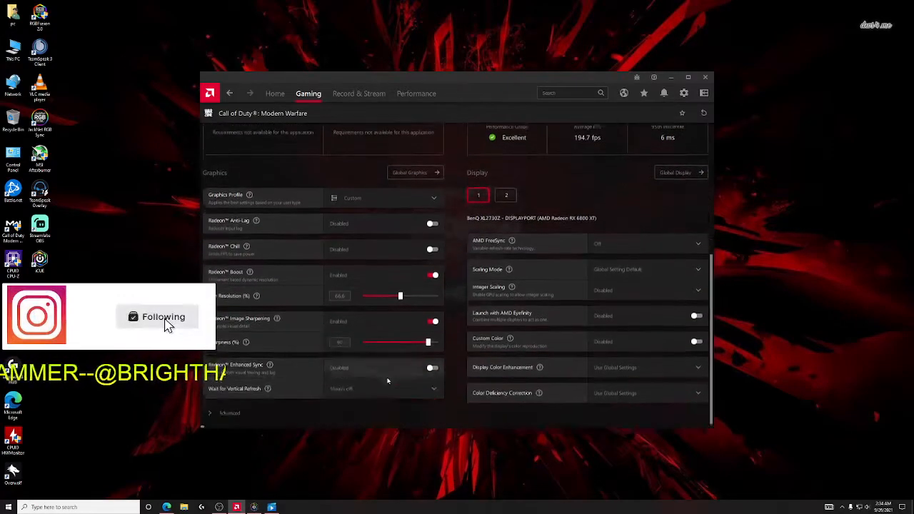
pyautogui.scroll(-3)
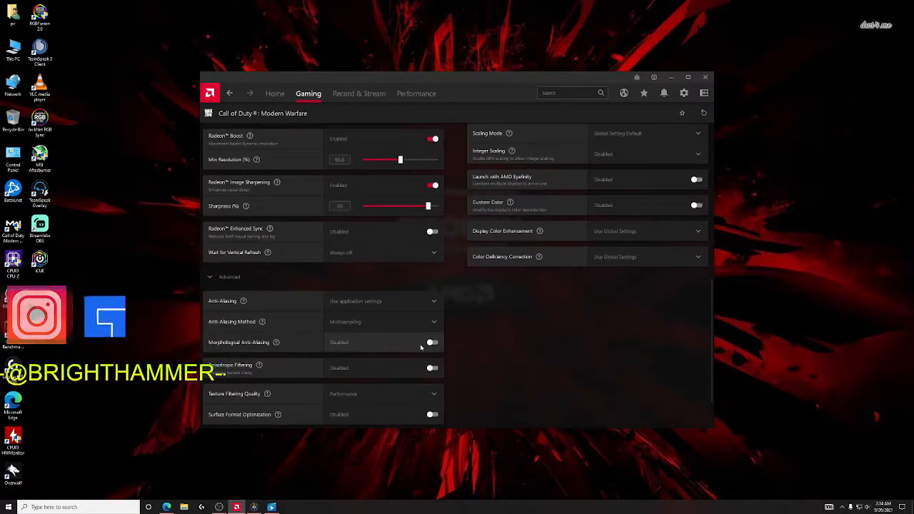
pyautogui.scroll(-3)
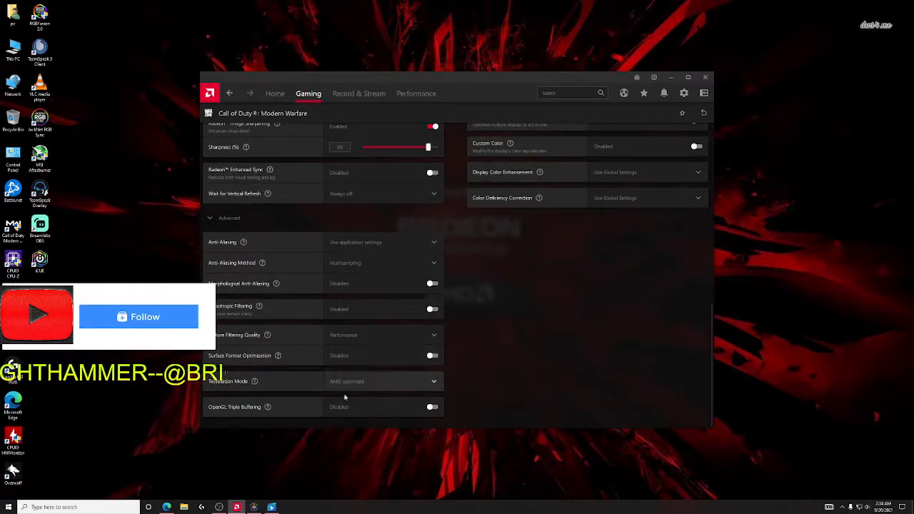
pyautogui.click(138, 317)
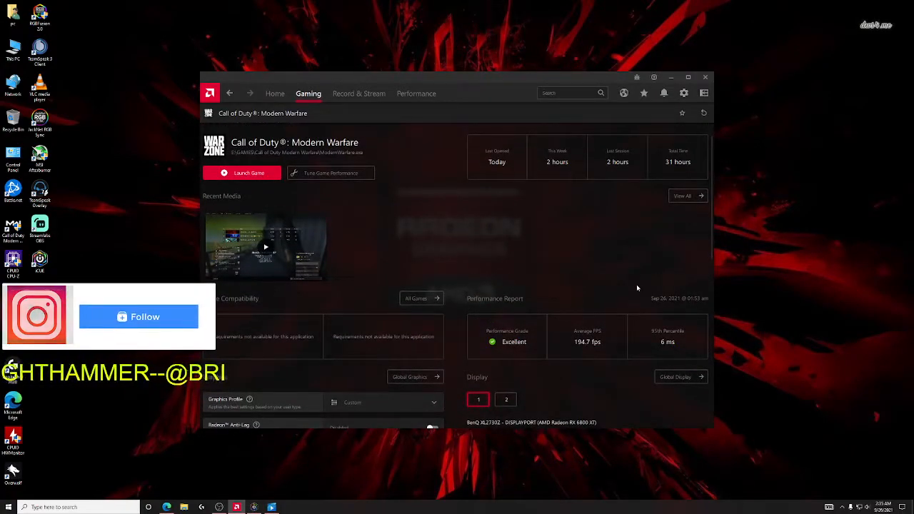
pyautogui.click(137, 317)
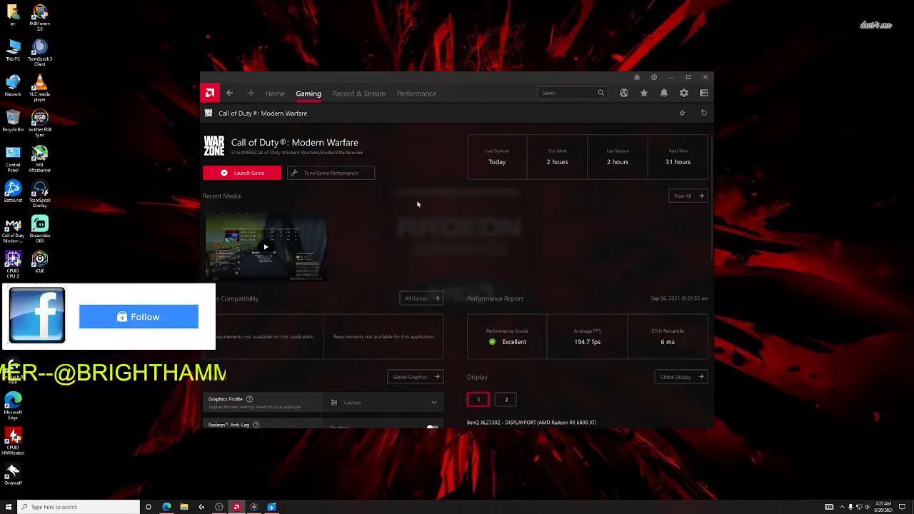
pyautogui.click(139, 317)
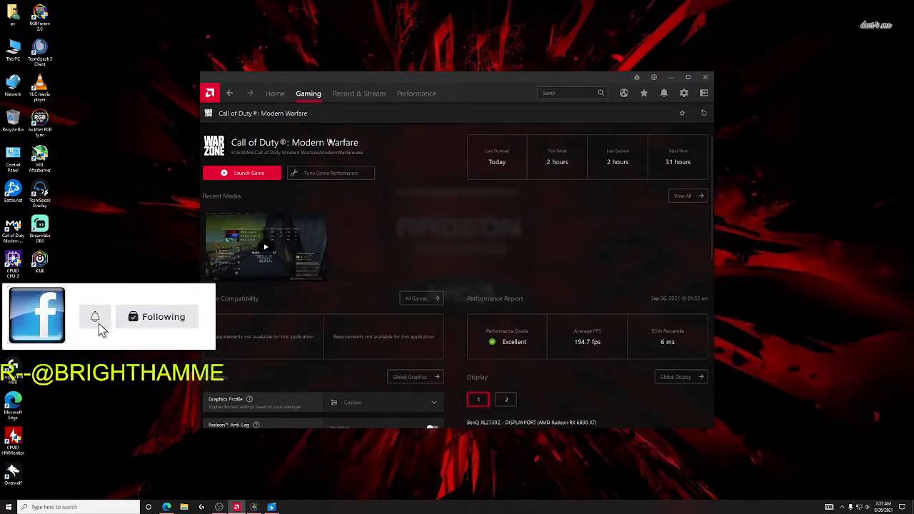